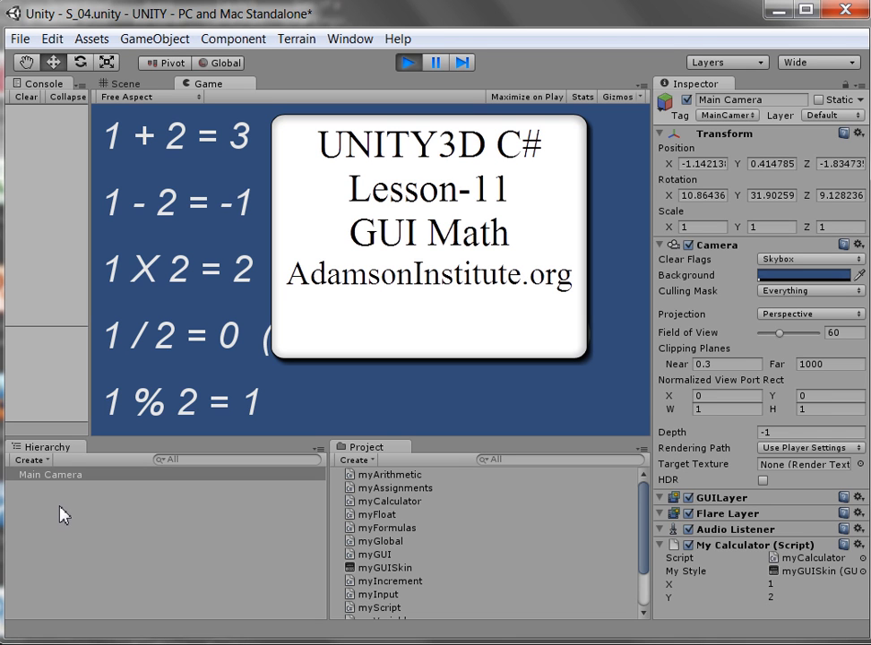
mouse_move(64, 512)
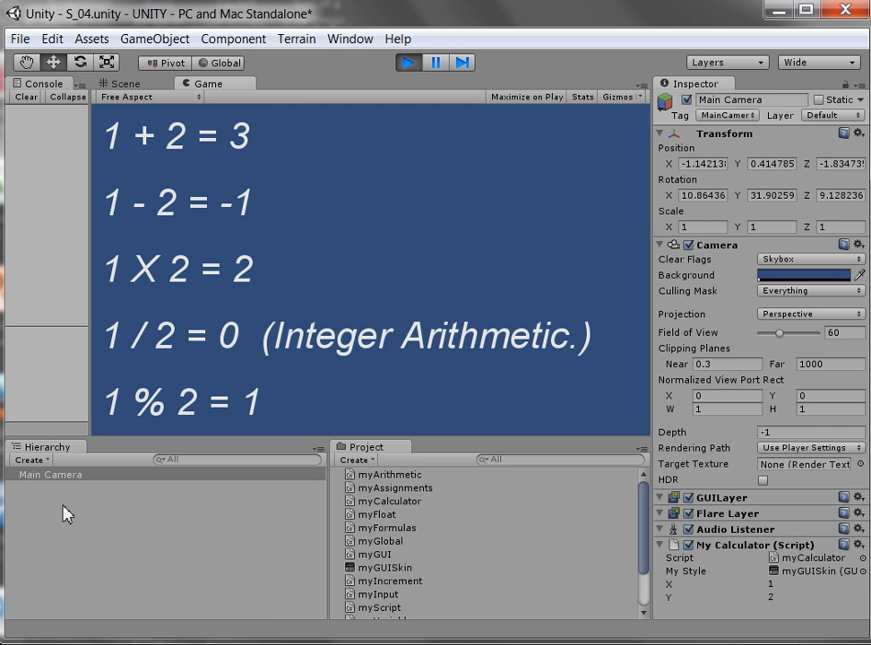
mouse_move(71, 512)
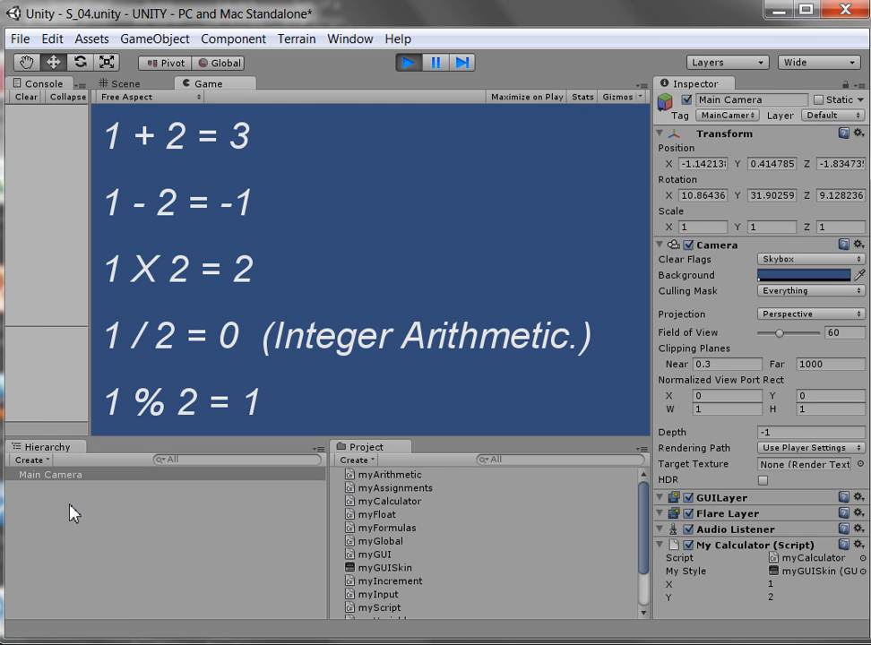
mouse_move(88, 521)
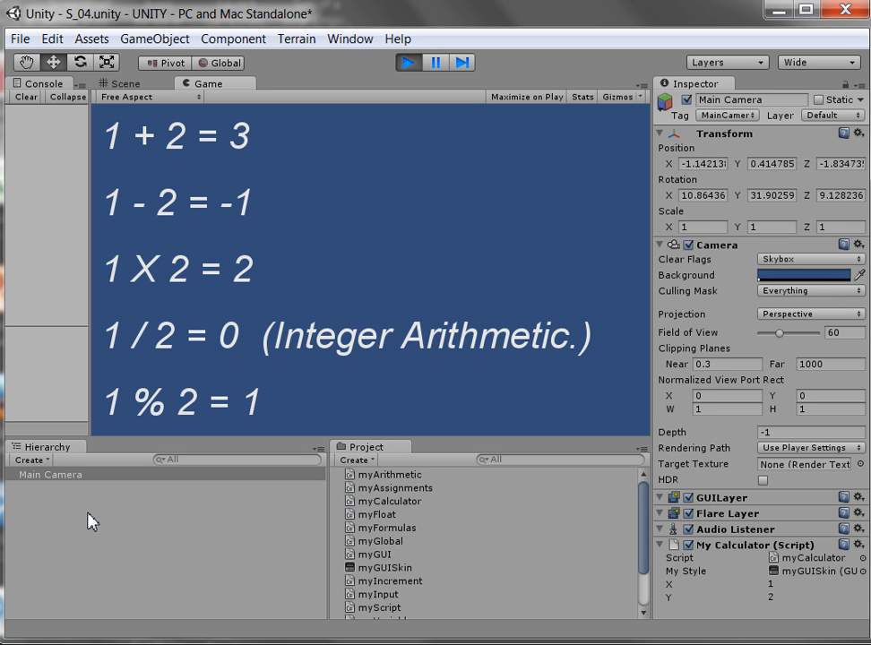
mouse_move(137, 518)
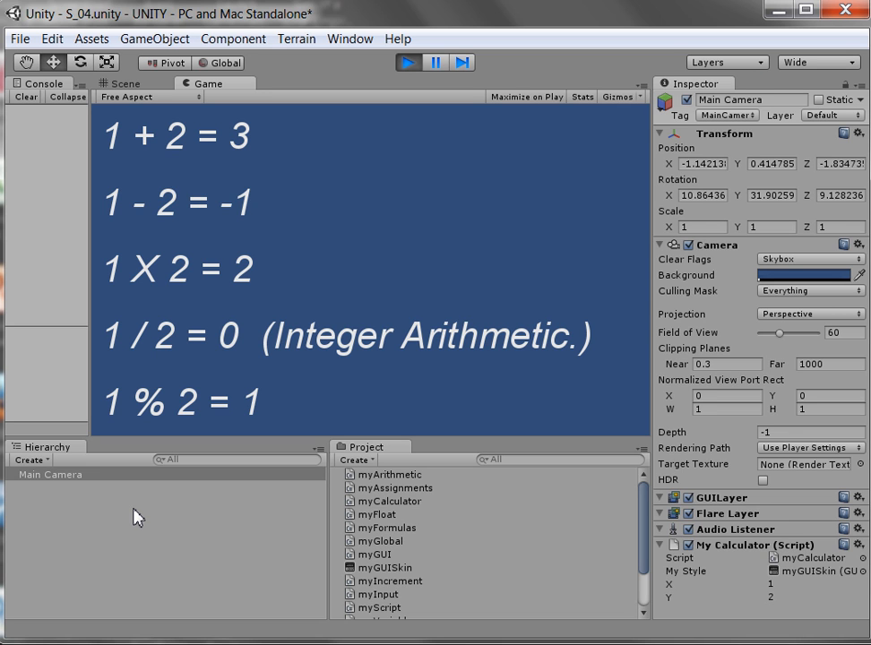
mouse_move(190, 495)
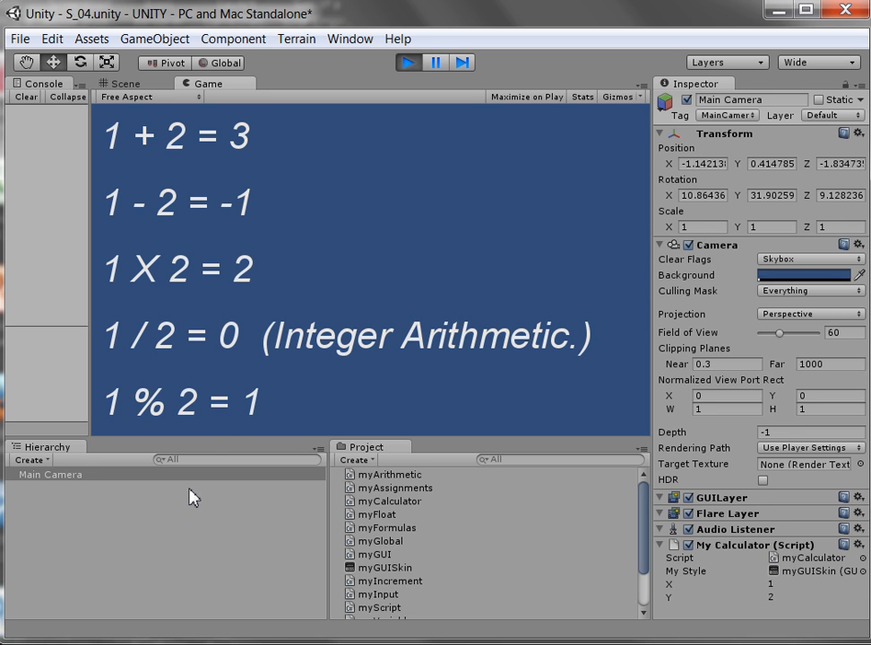
mouse_move(253, 158)
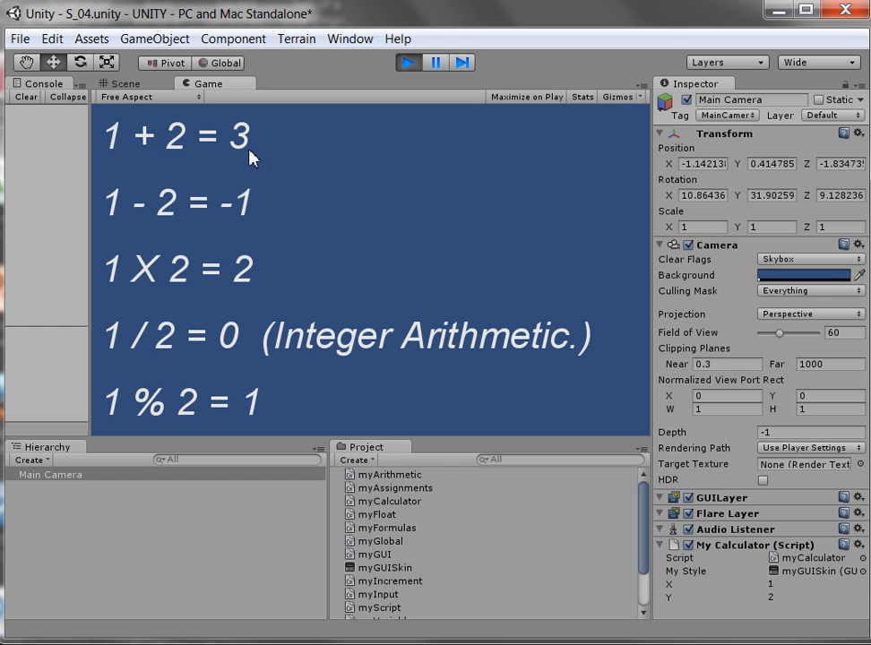
mouse_move(224, 249)
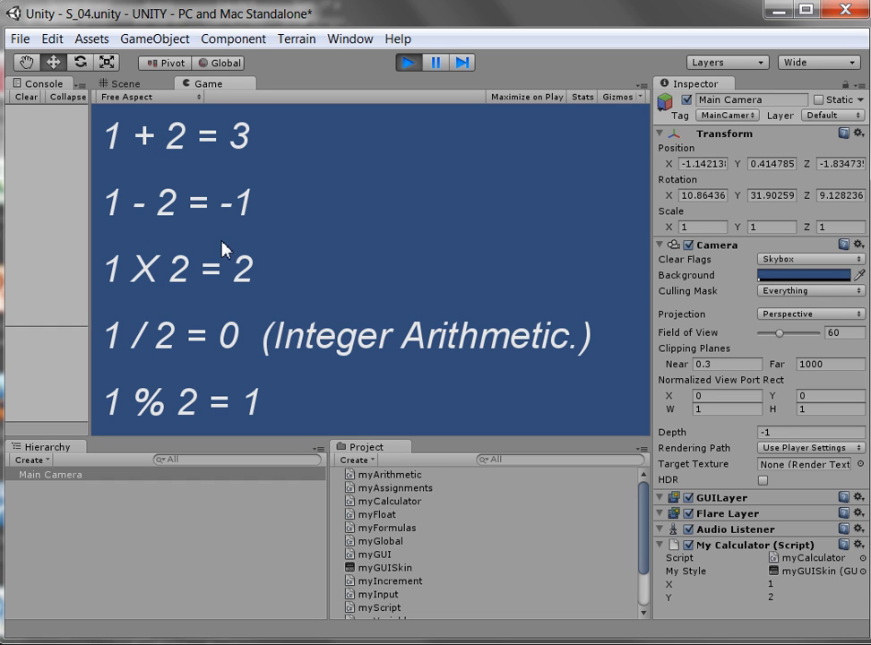
mouse_move(150, 154)
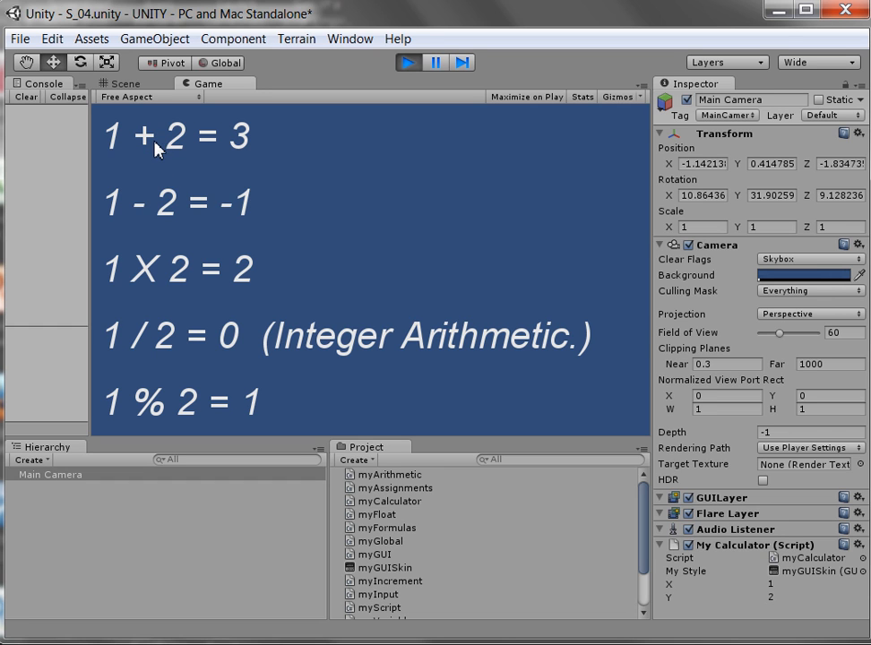
mouse_move(157, 348)
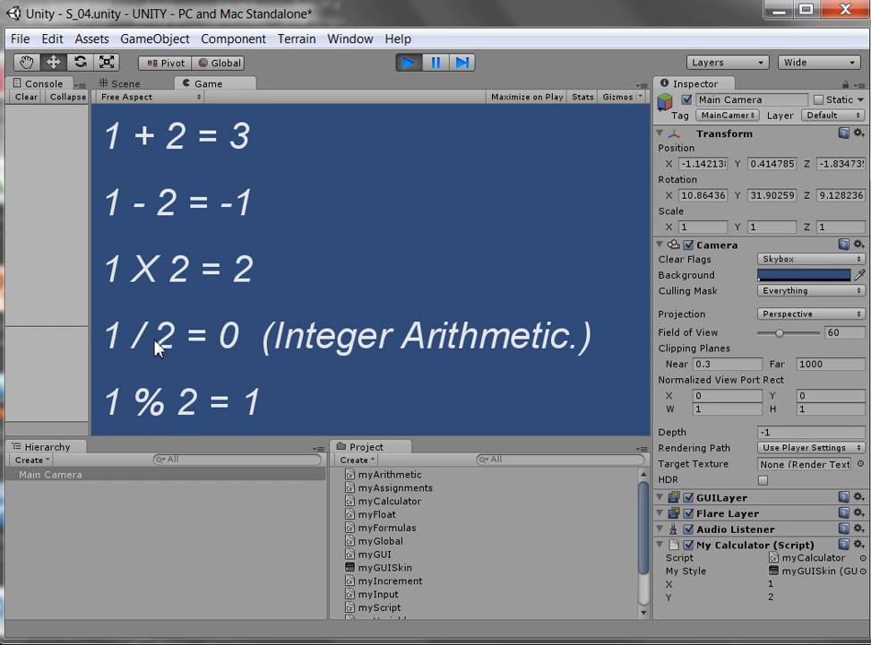
mouse_move(223, 371)
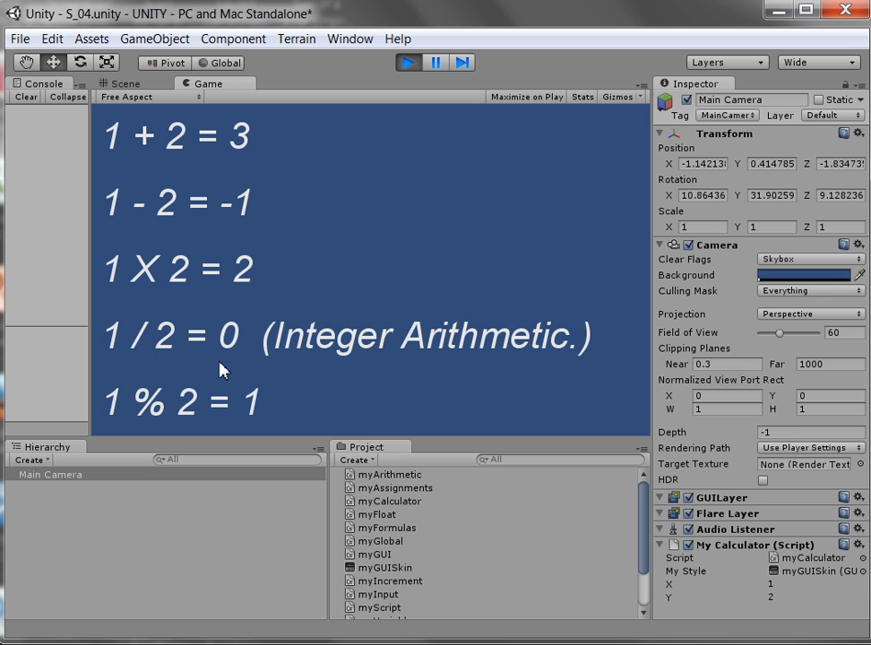
mouse_move(516, 369)
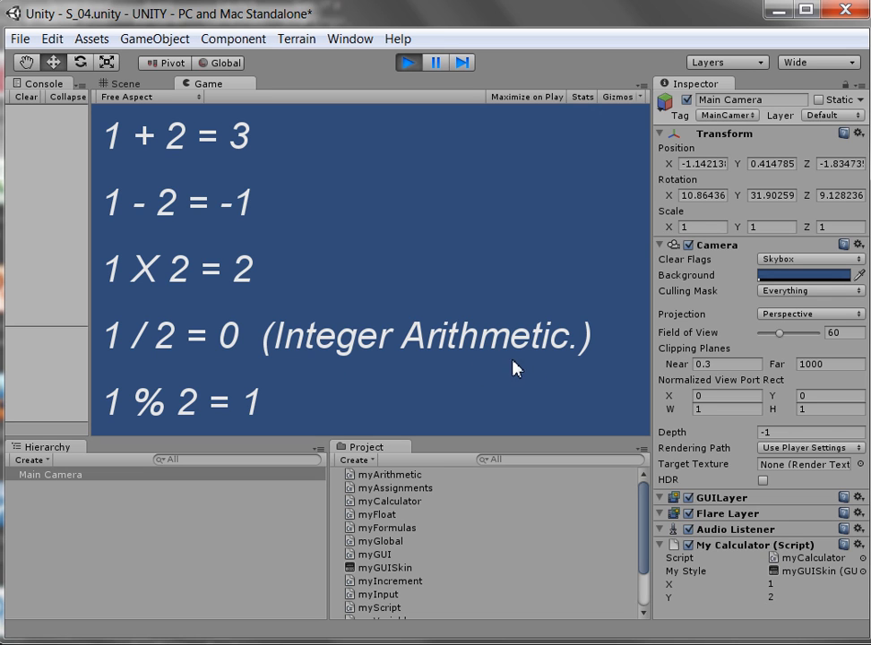
mouse_move(201, 362)
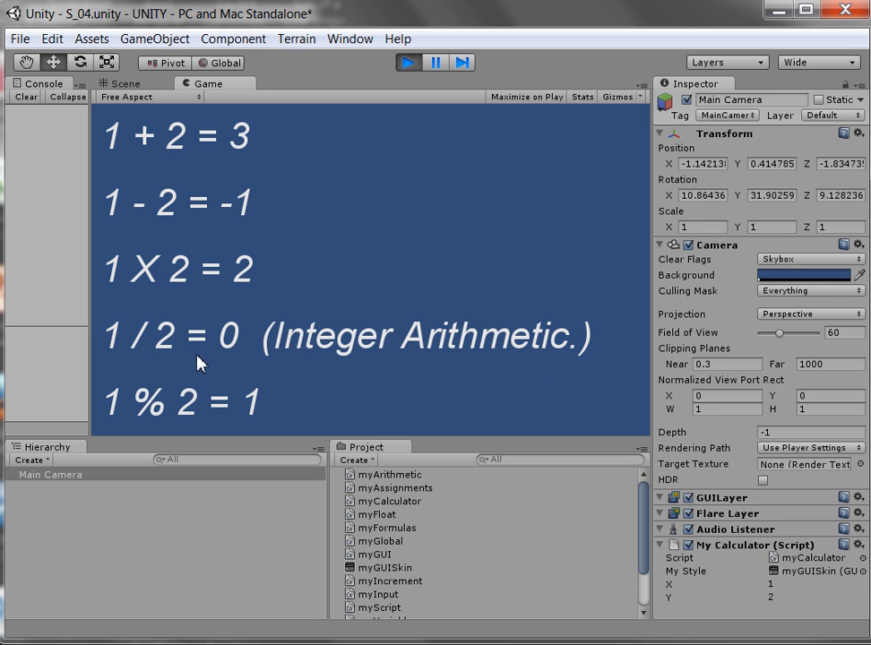
mouse_move(176, 353)
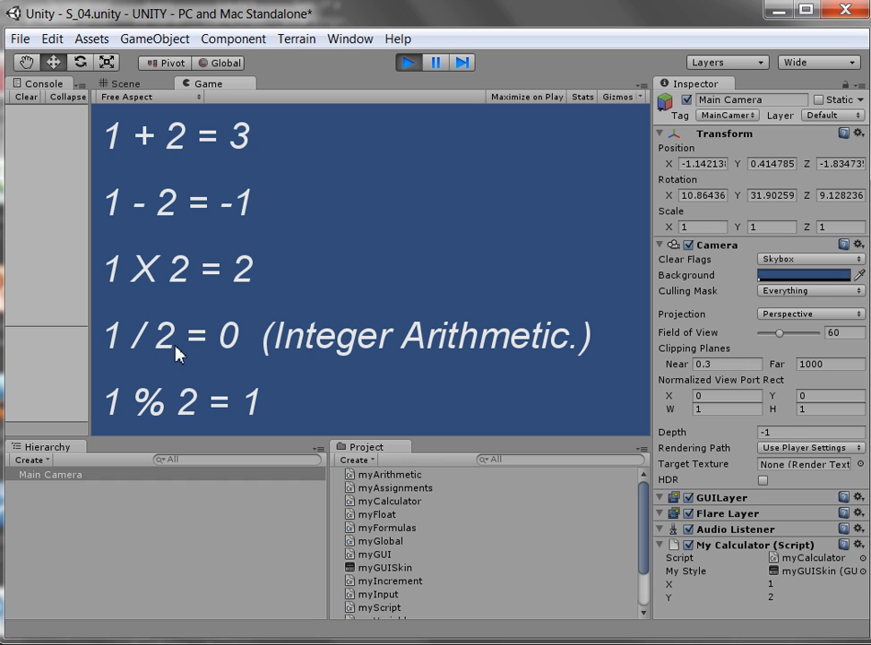
mouse_move(218, 376)
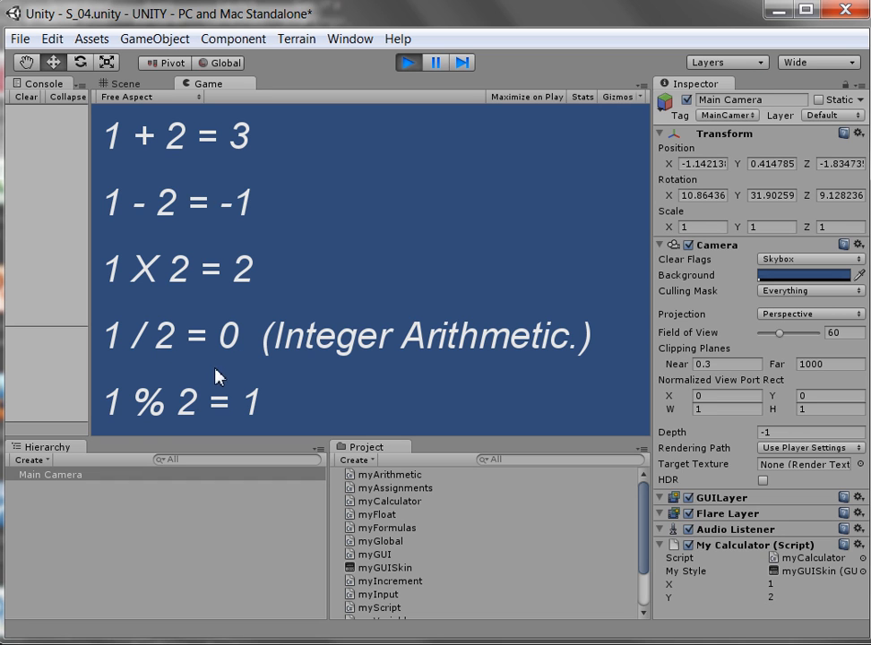
mouse_move(231, 432)
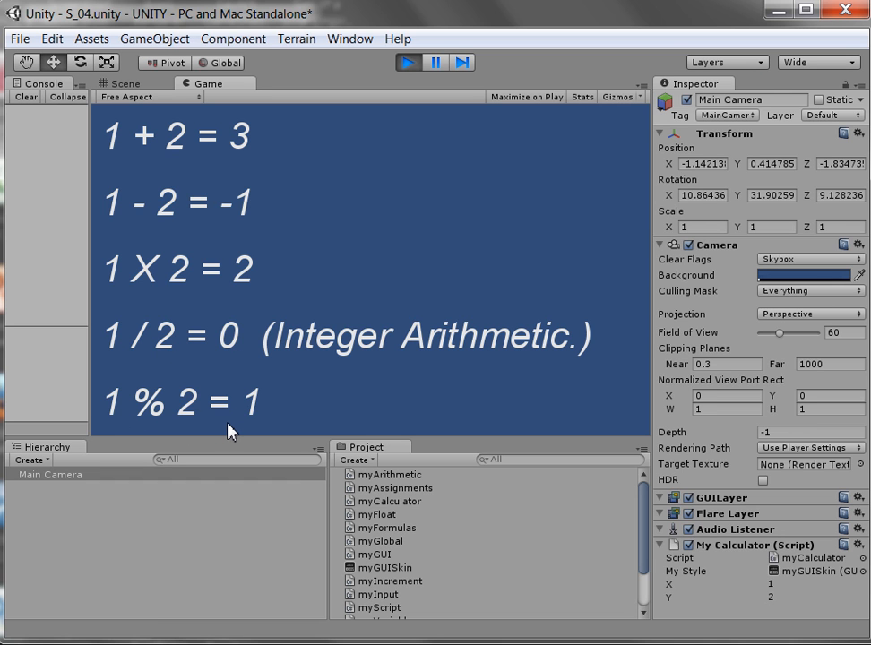
mouse_move(448, 410)
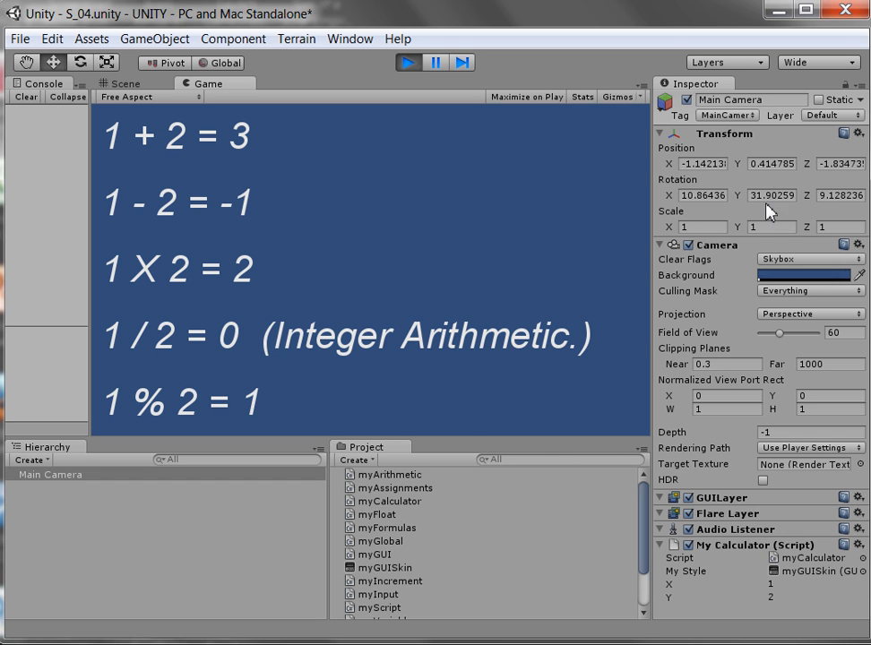
mouse_move(677, 595)
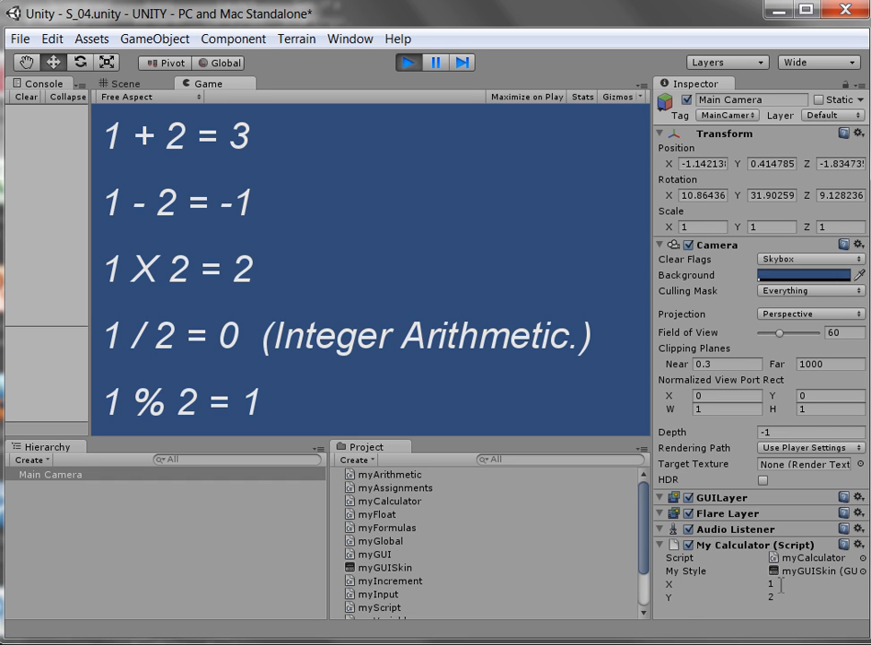
Set the My Calculator component's X to 6 and Y to 3 in Play mode
click(810, 584)
text(6)
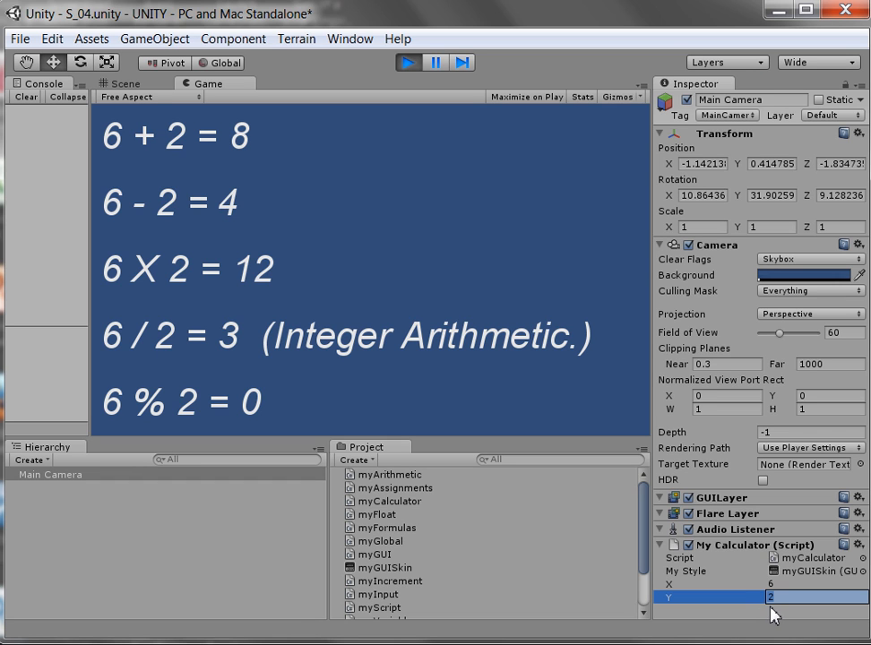
text(3)
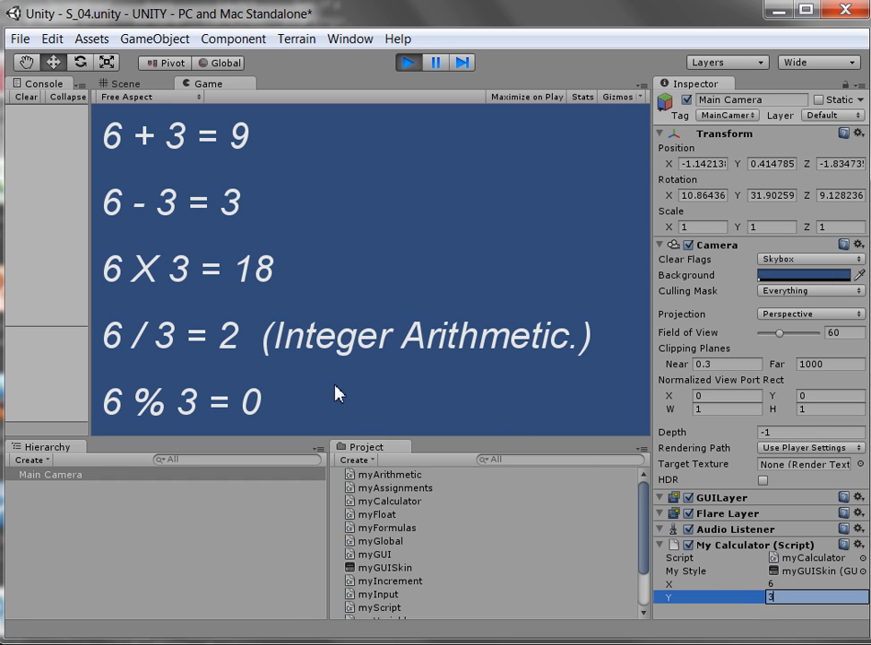
mouse_move(279, 164)
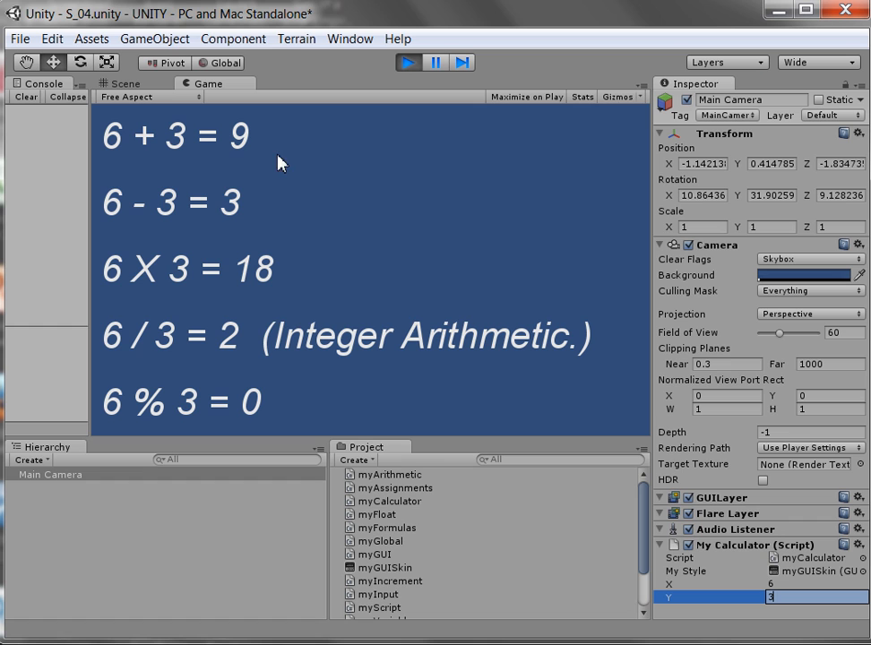
mouse_move(322, 387)
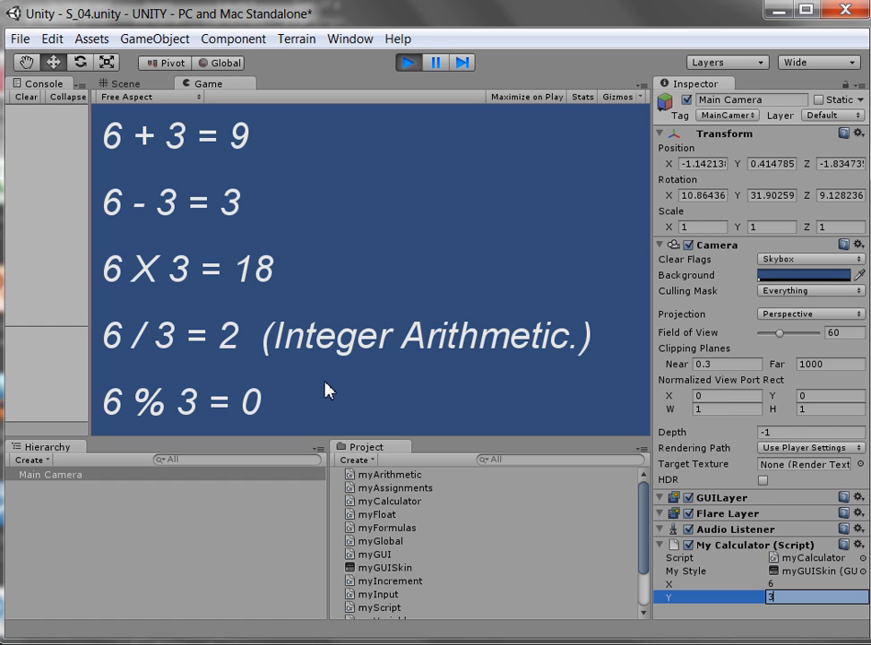
mouse_move(301, 233)
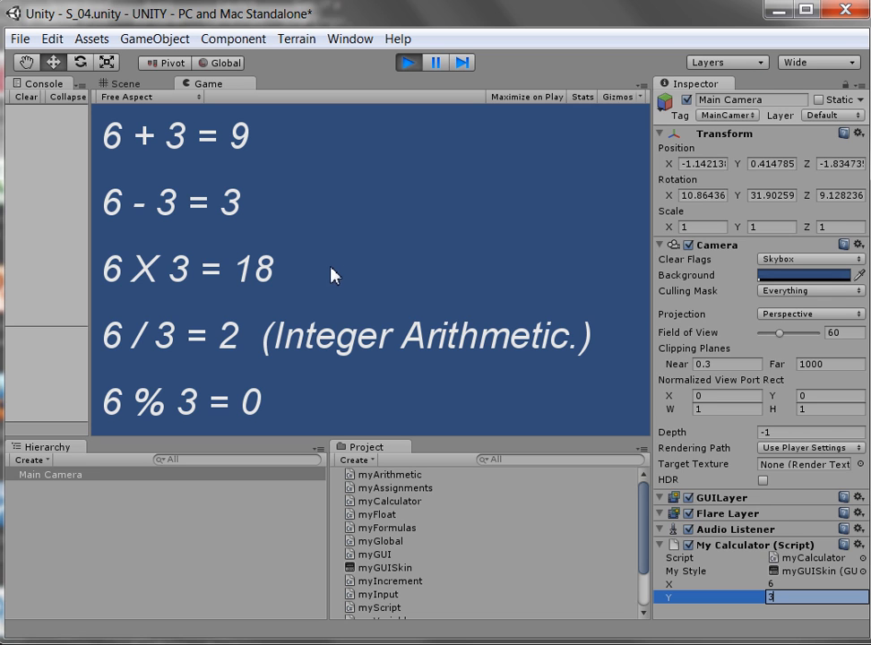
mouse_move(412, 154)
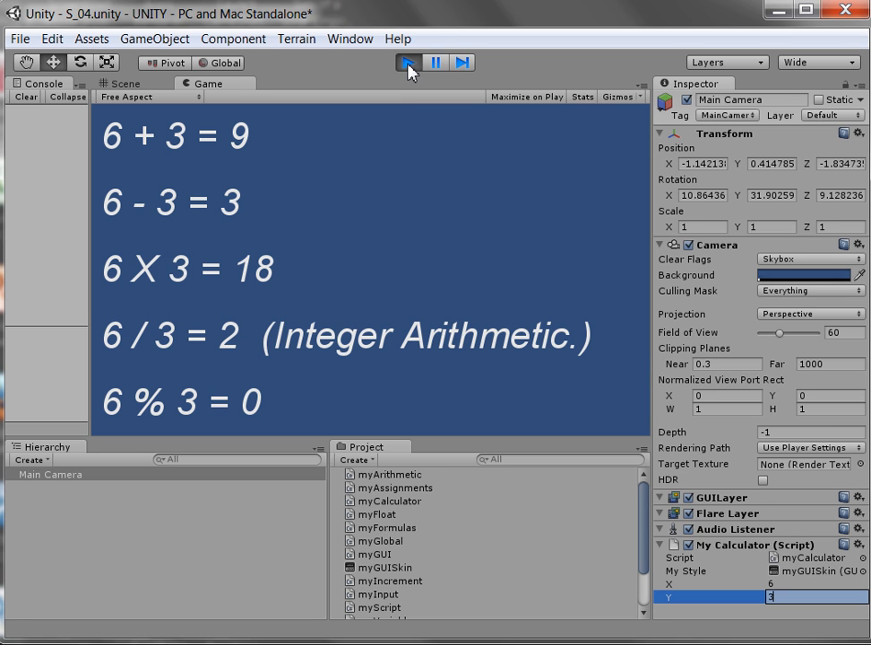
Stop Play mode and select the myCalculator script to show its code in the Inspector
click(408, 61)
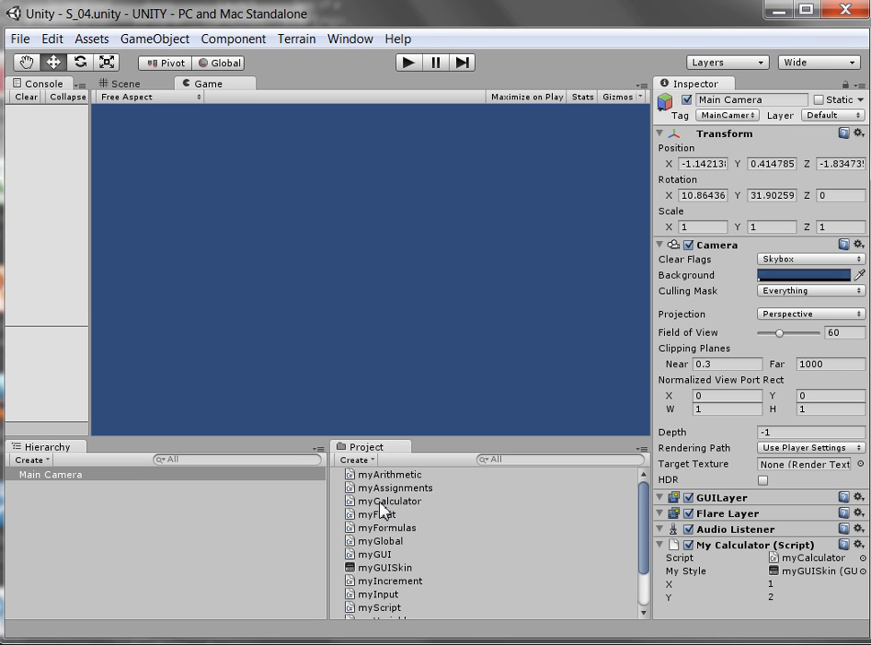
click(389, 500)
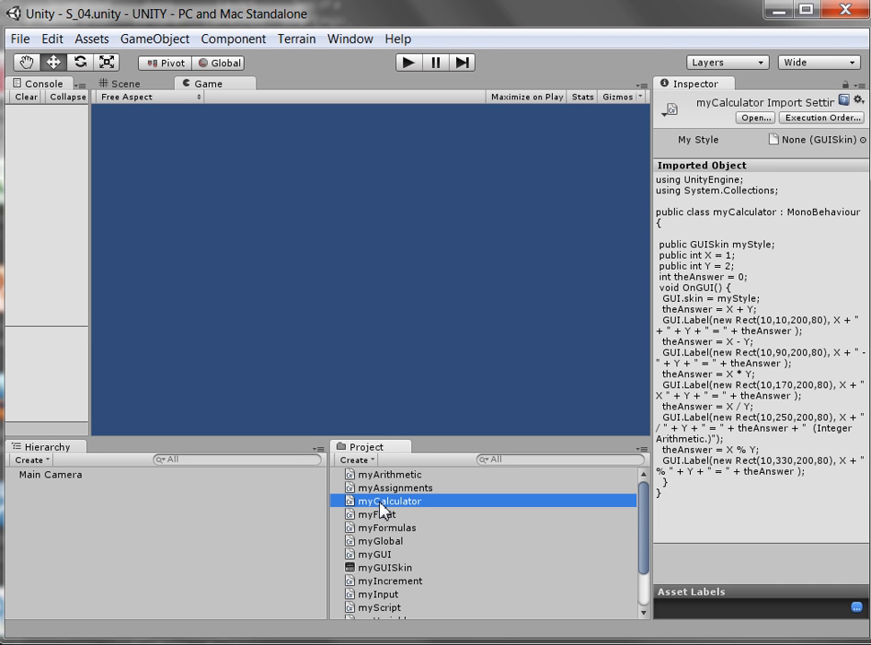
double_click(388, 502)
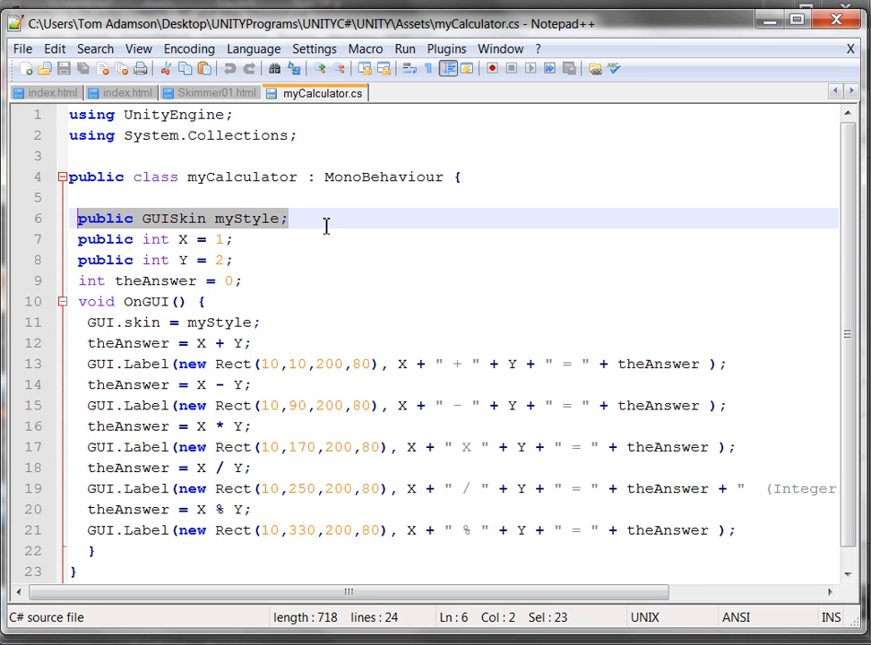
mouse_move(288, 249)
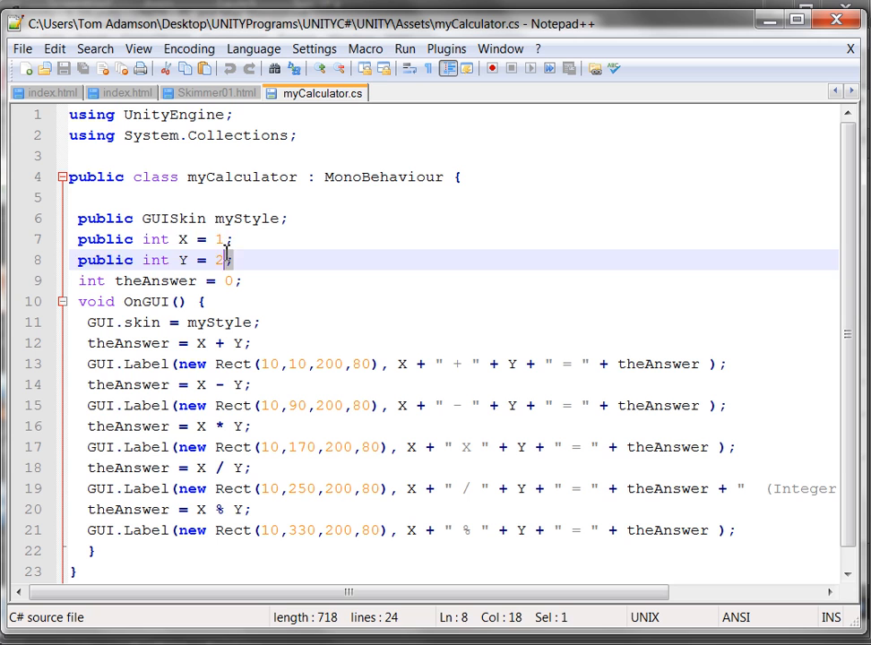
drag(224, 260, 75, 240)
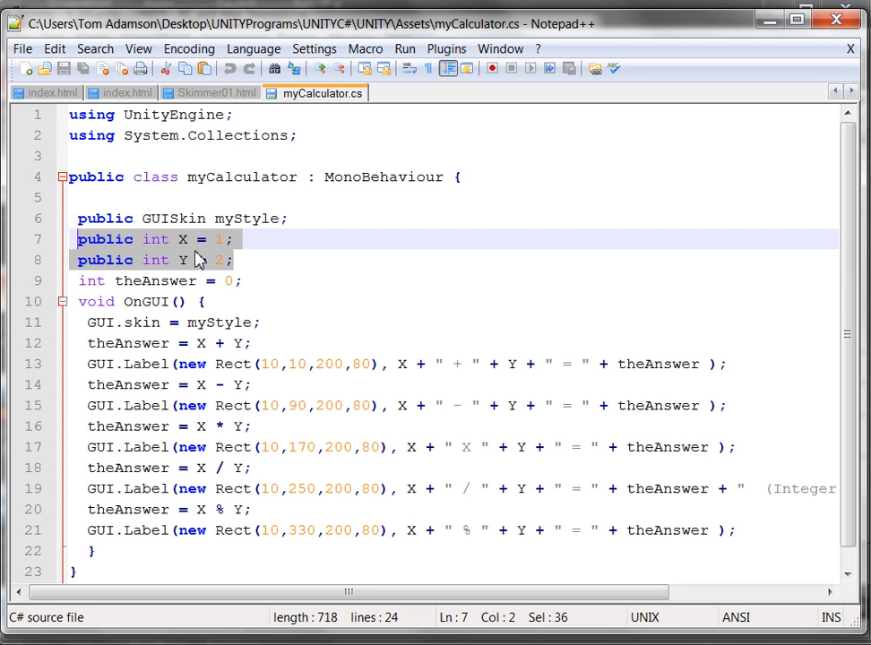
mouse_move(197, 260)
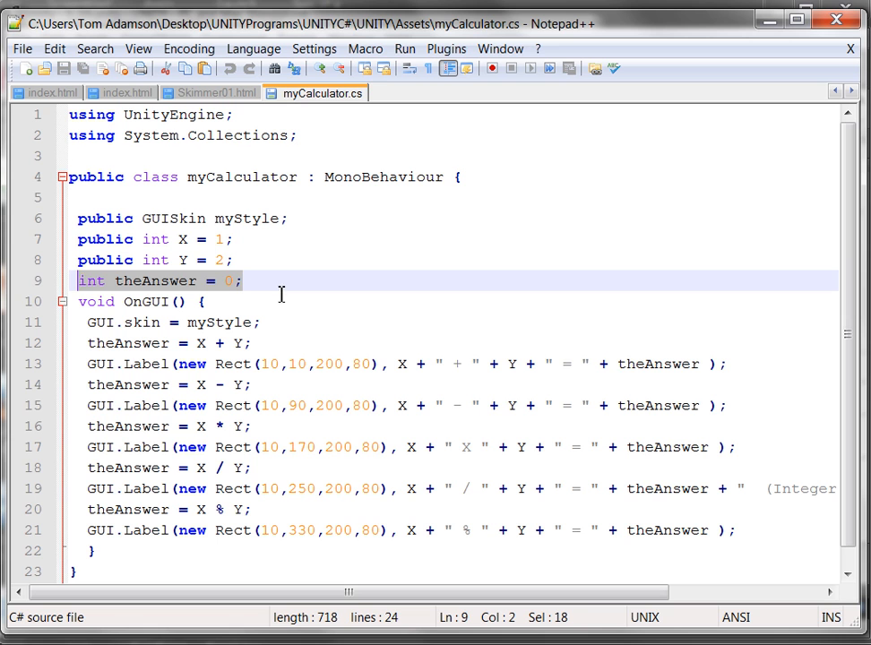
mouse_move(278, 285)
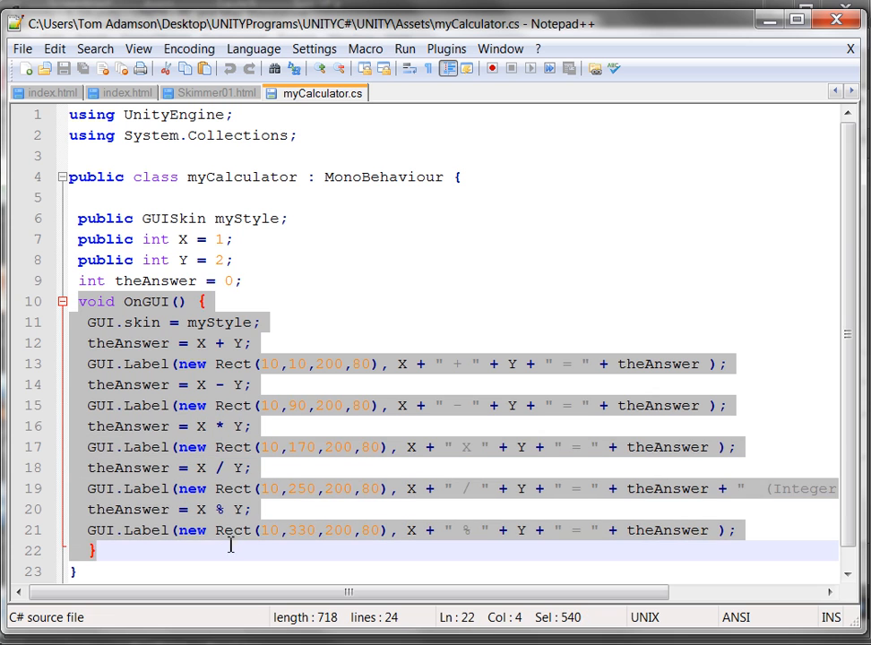
mouse_move(249, 343)
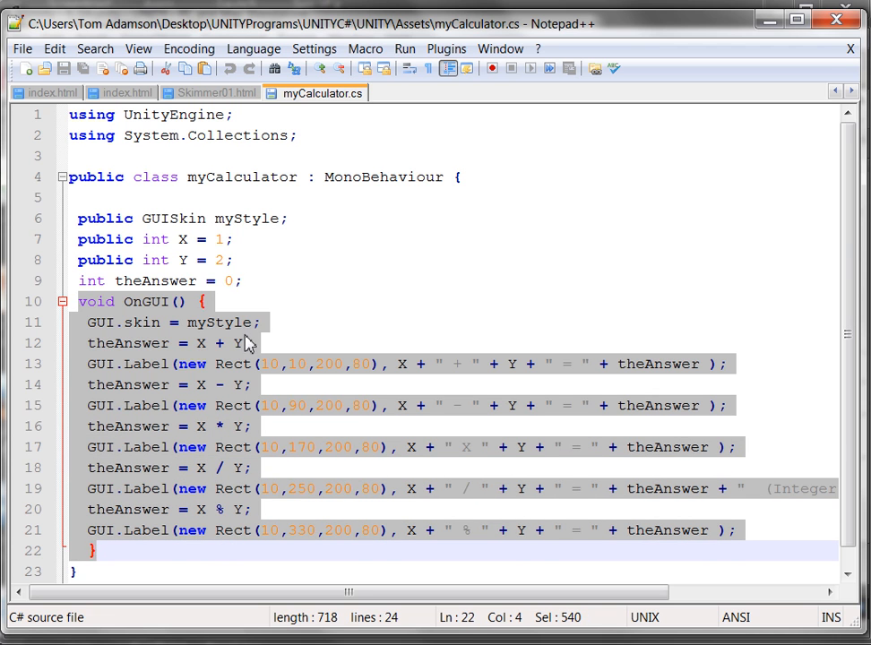
mouse_move(147, 312)
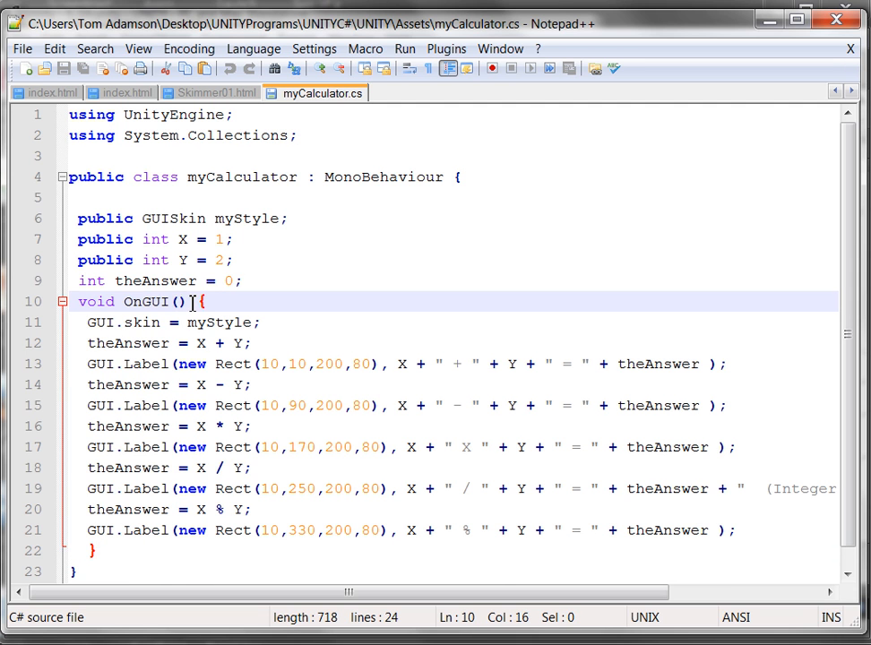
double_click(147, 301)
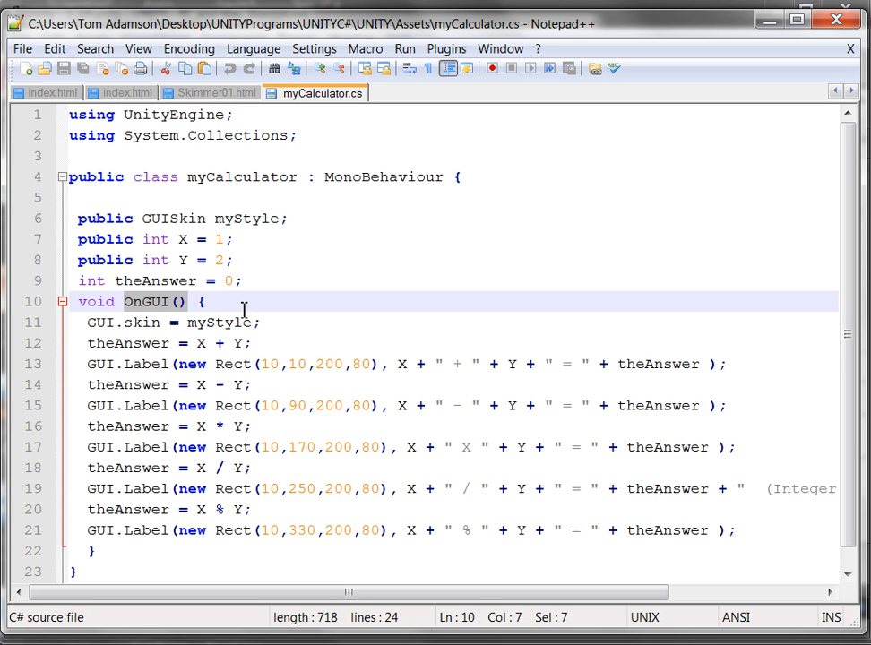
mouse_move(229, 344)
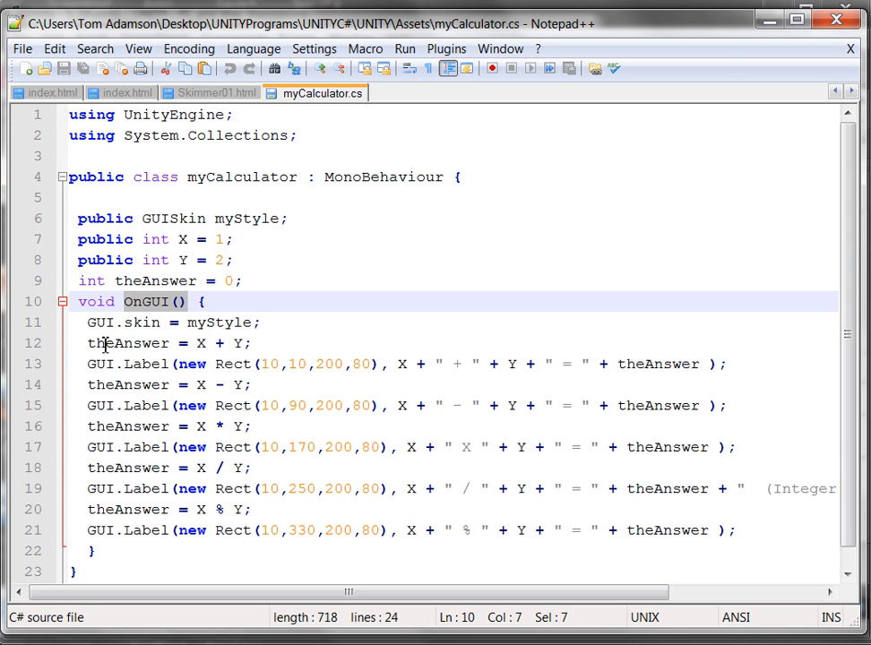
mouse_move(199, 344)
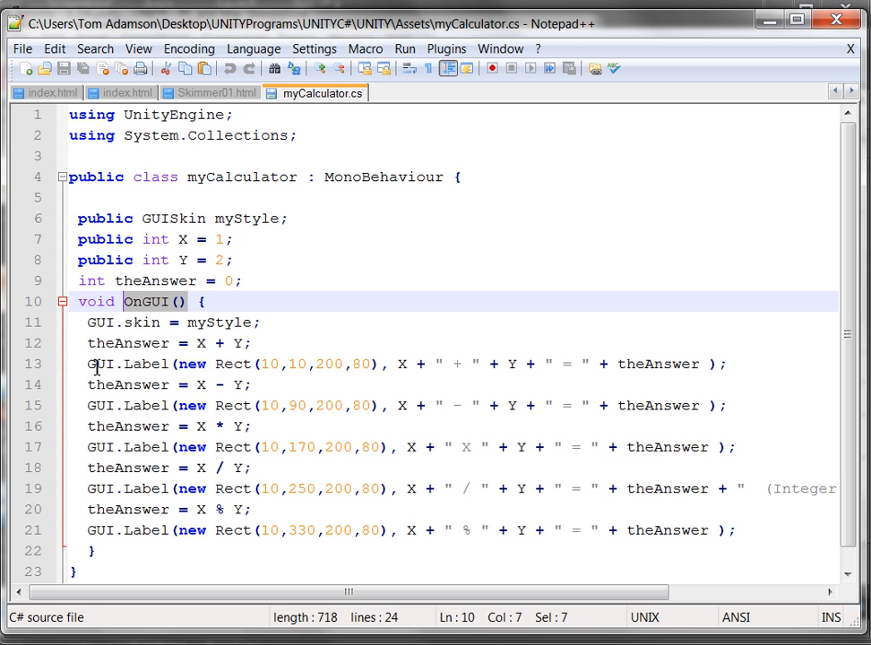
mouse_move(276, 376)
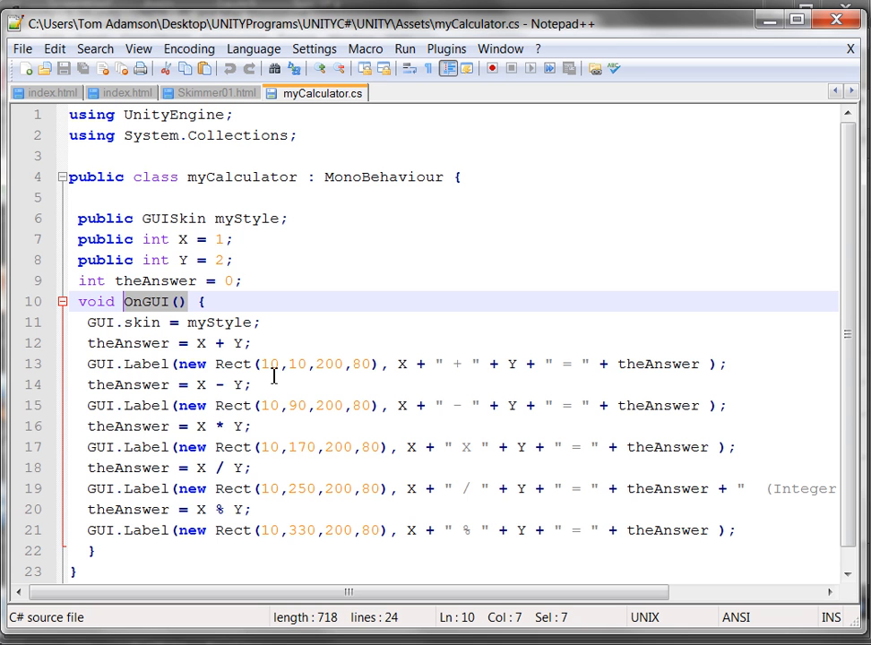
mouse_move(275, 369)
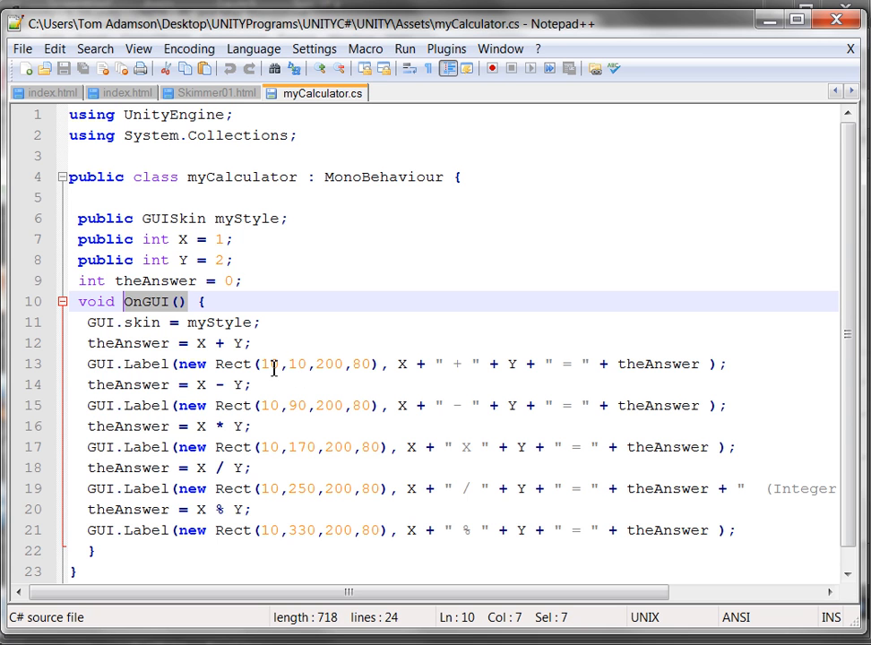
mouse_move(311, 364)
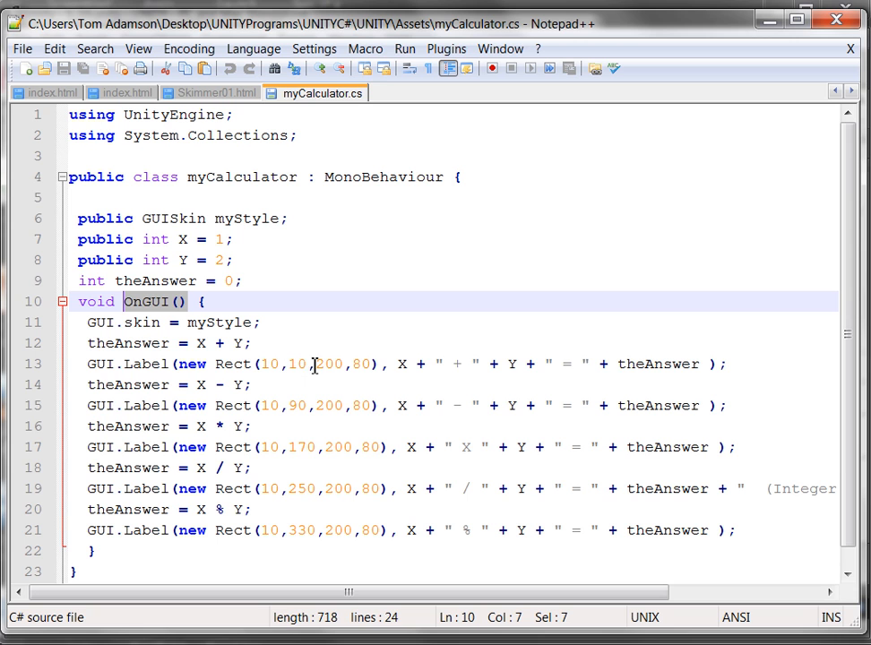
mouse_move(362, 363)
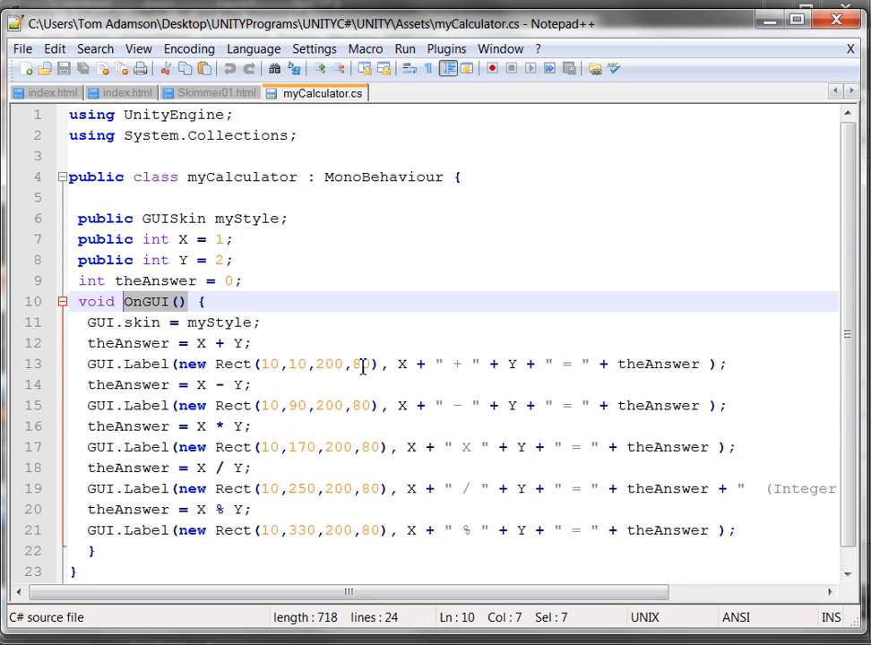
mouse_move(401, 367)
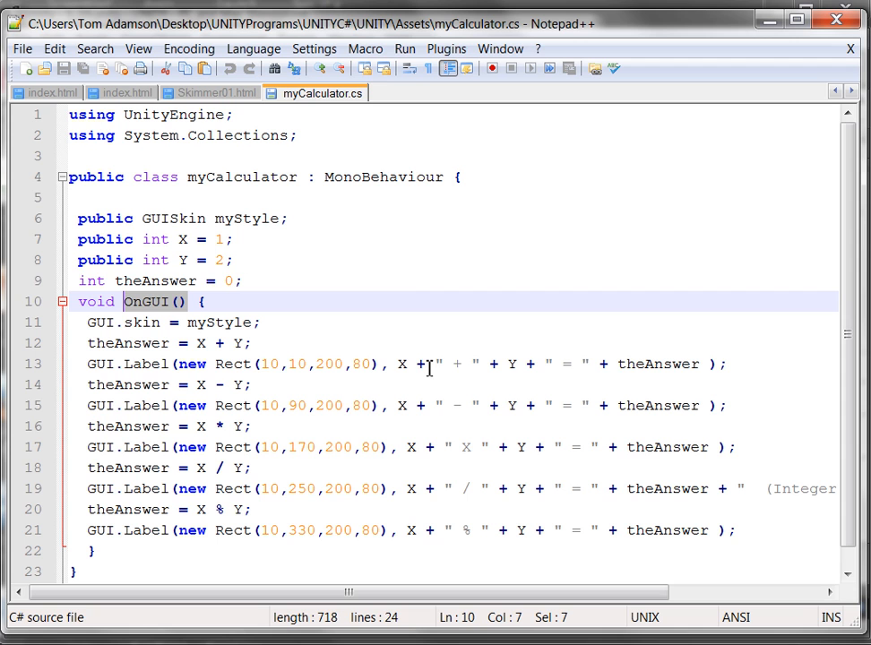
mouse_move(433, 369)
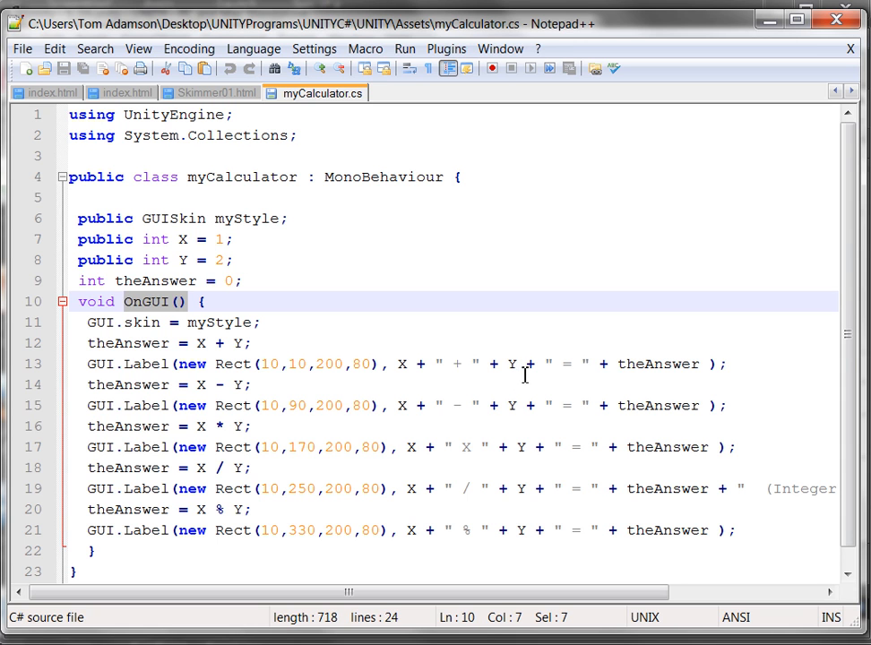
mouse_move(543, 369)
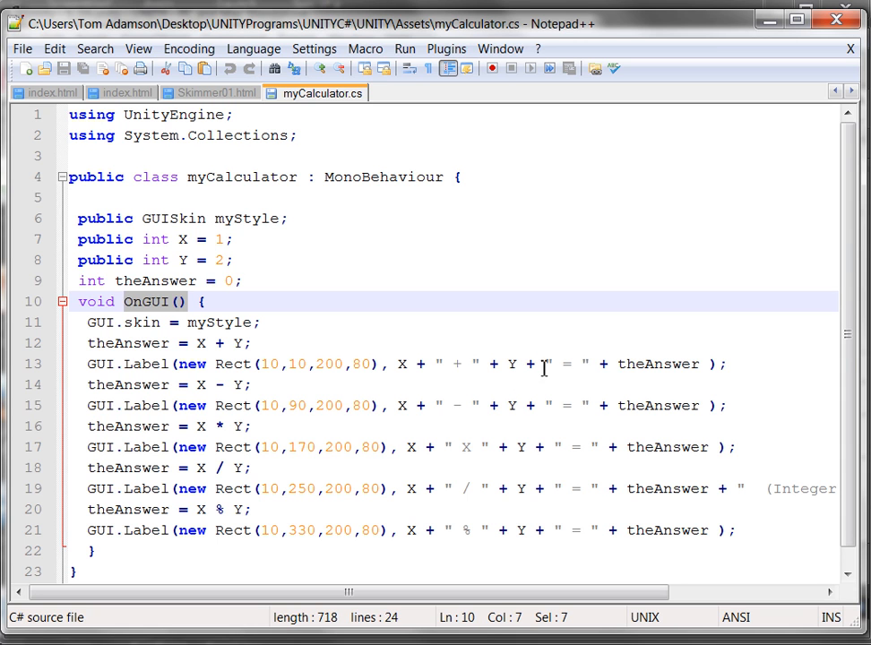
mouse_move(555, 365)
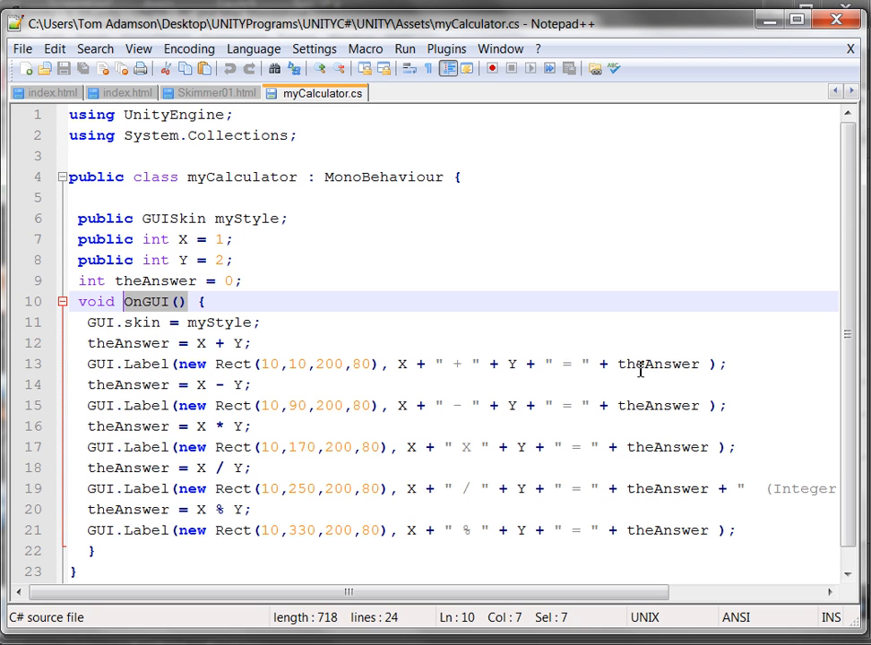
mouse_move(362, 383)
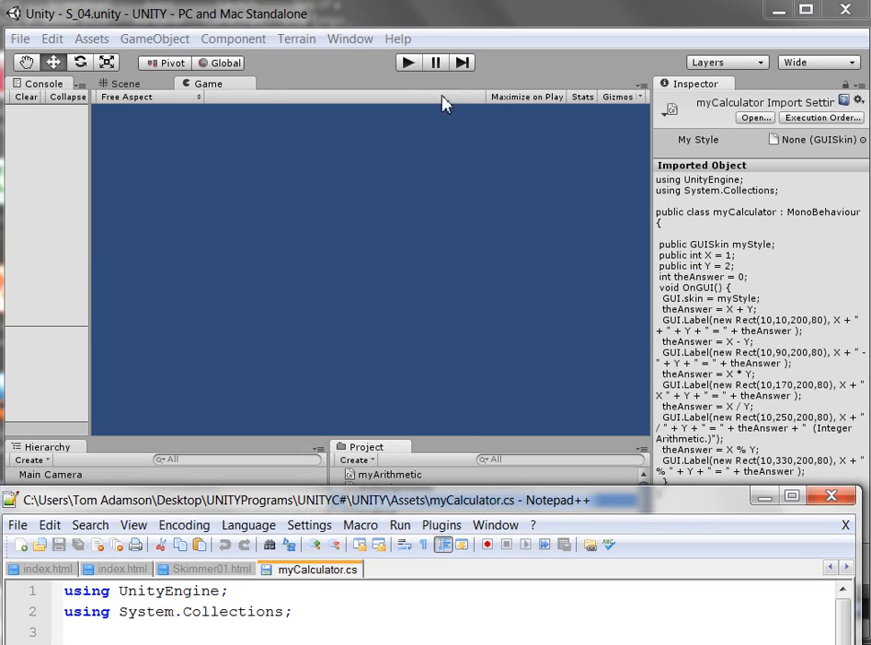
Run the Unity game to show the labels, then bring Notepad++'s script back to full screen
click(409, 61)
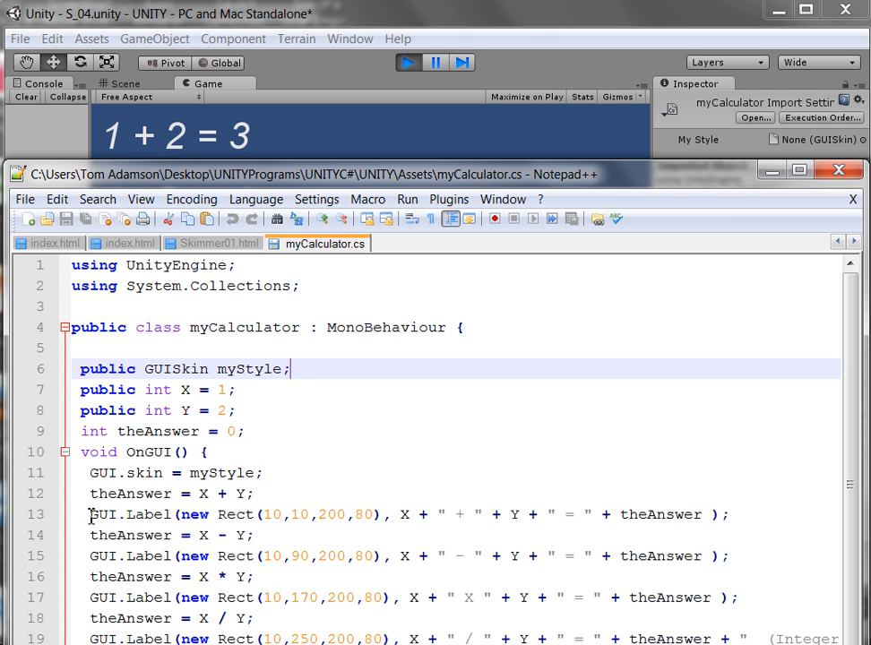
click(510, 534)
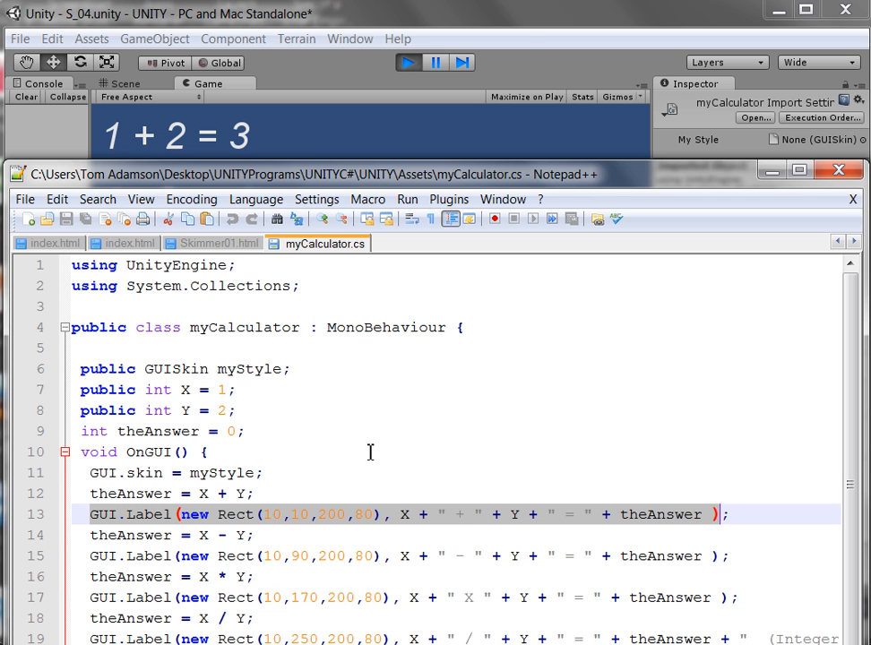
mouse_move(462, 527)
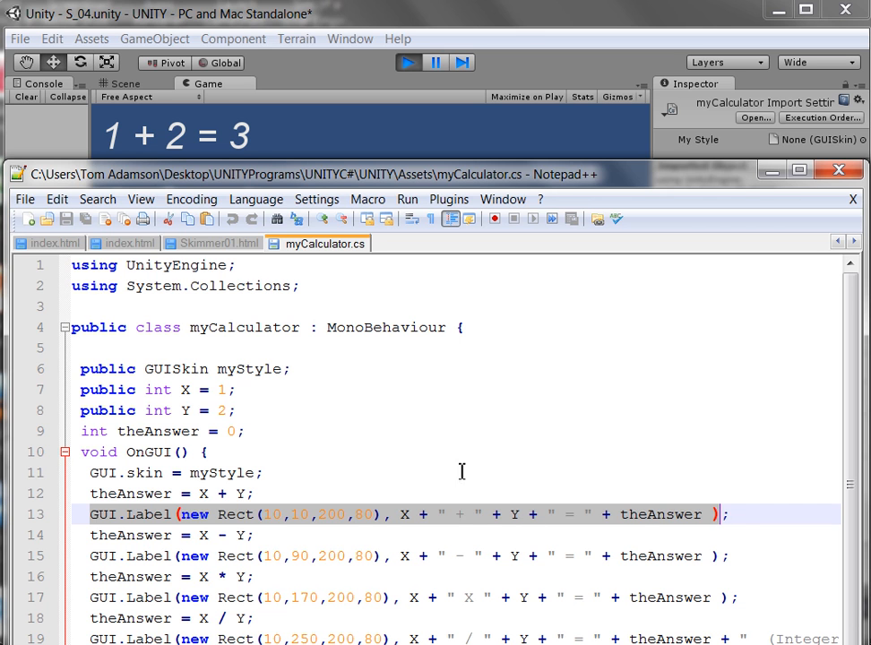
mouse_move(188, 153)
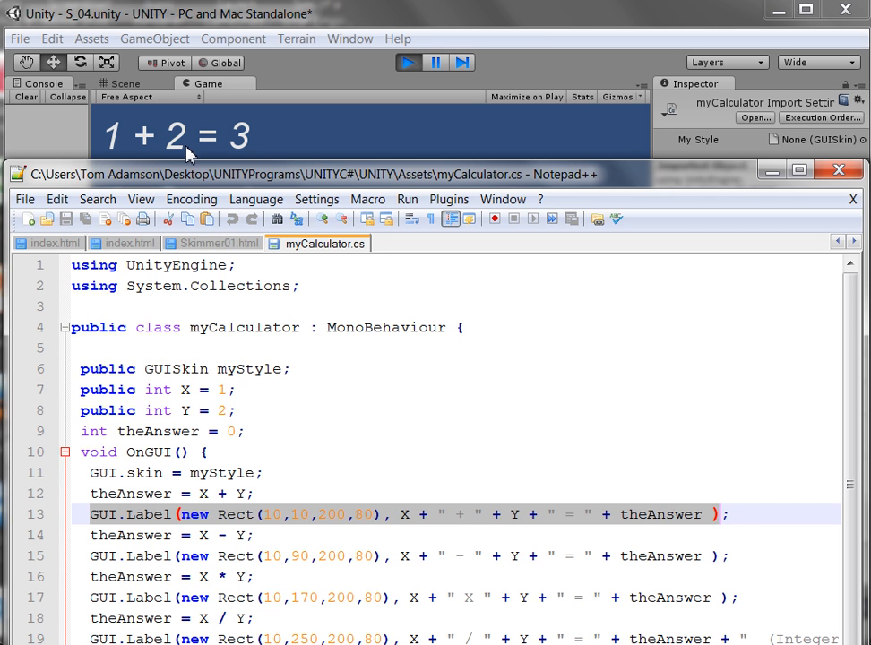
mouse_move(665, 531)
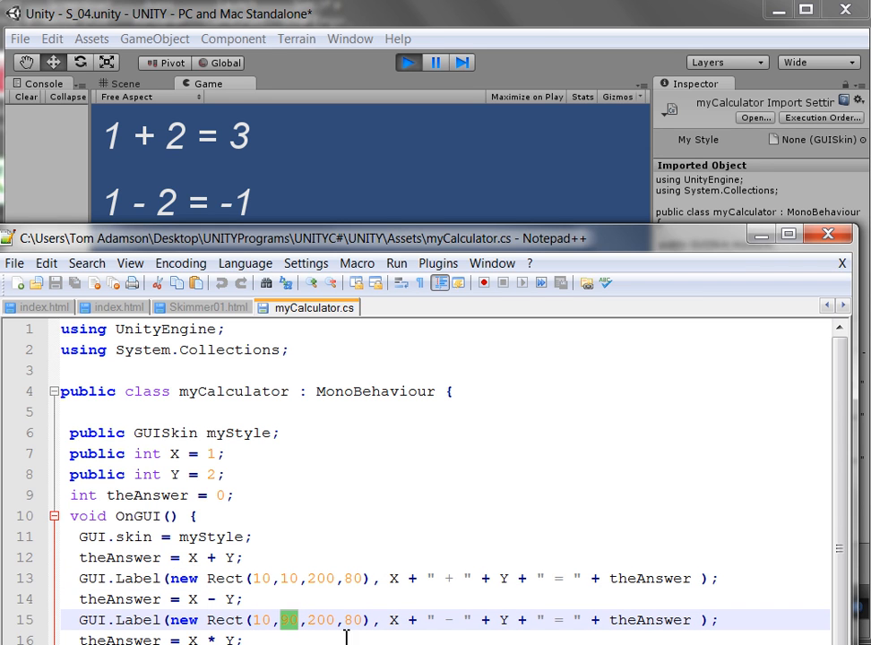
mouse_move(409, 628)
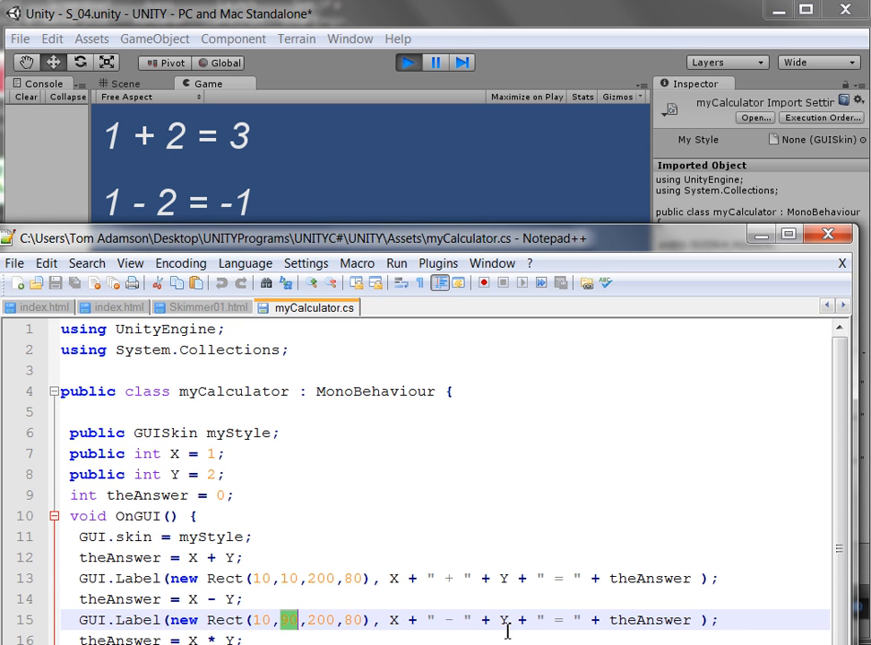
mouse_move(450, 348)
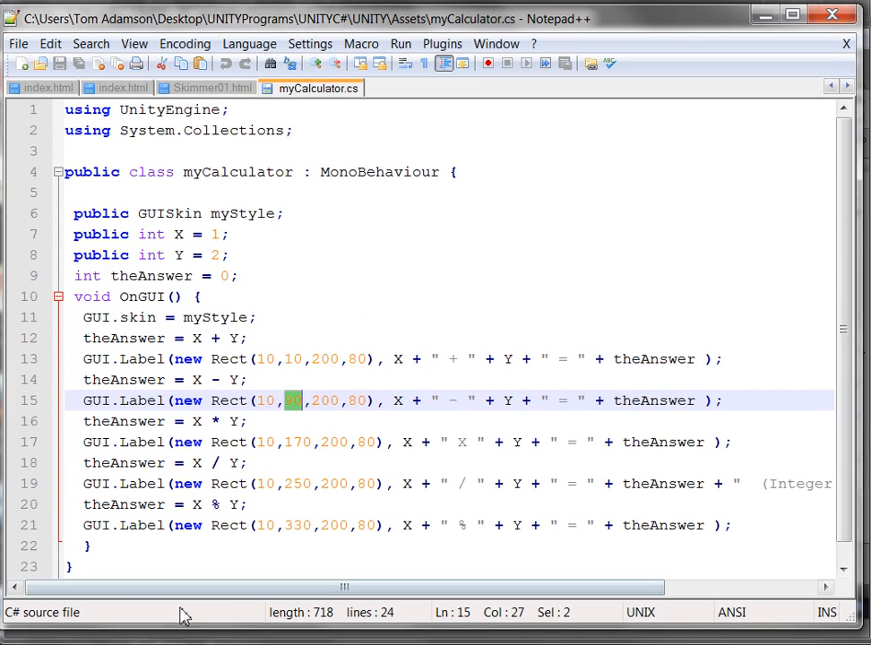
mouse_move(582, 605)
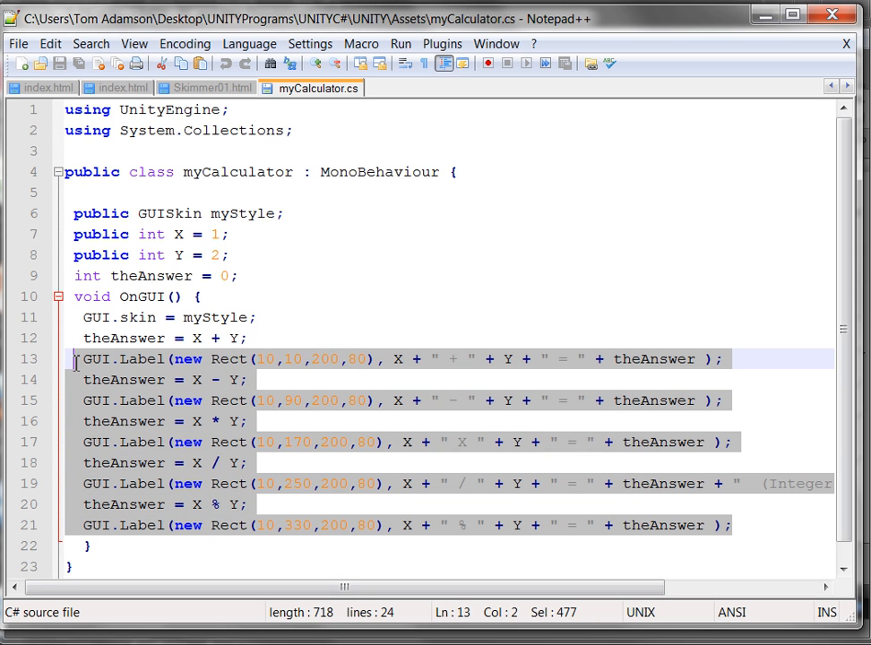
scroll(right, 3)
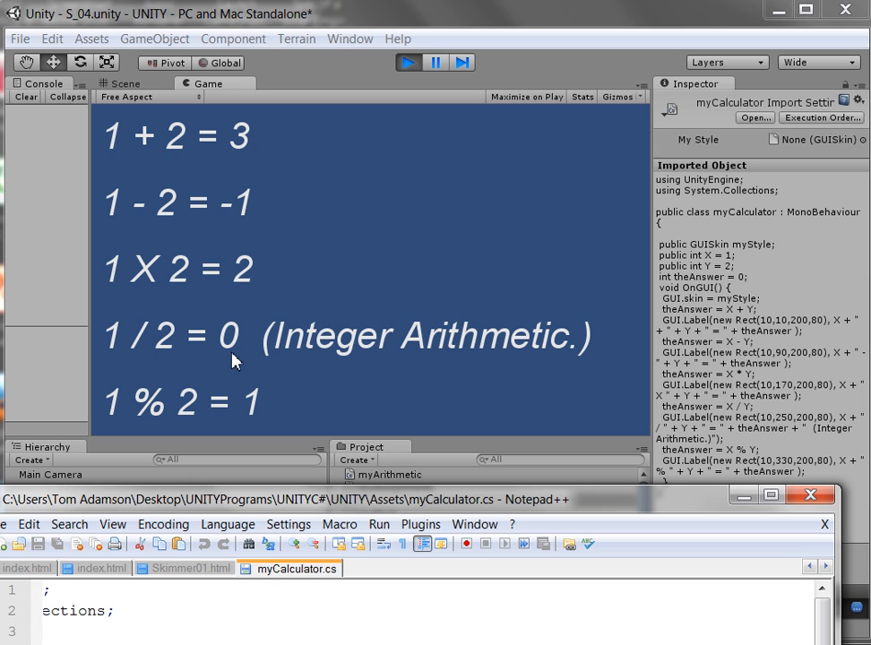
mouse_move(225, 360)
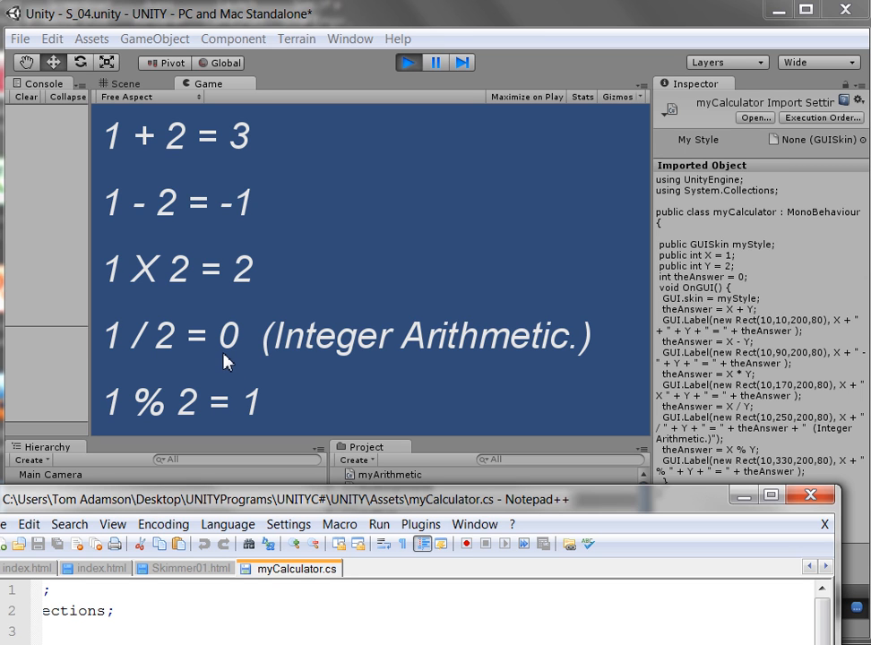
mouse_move(285, 366)
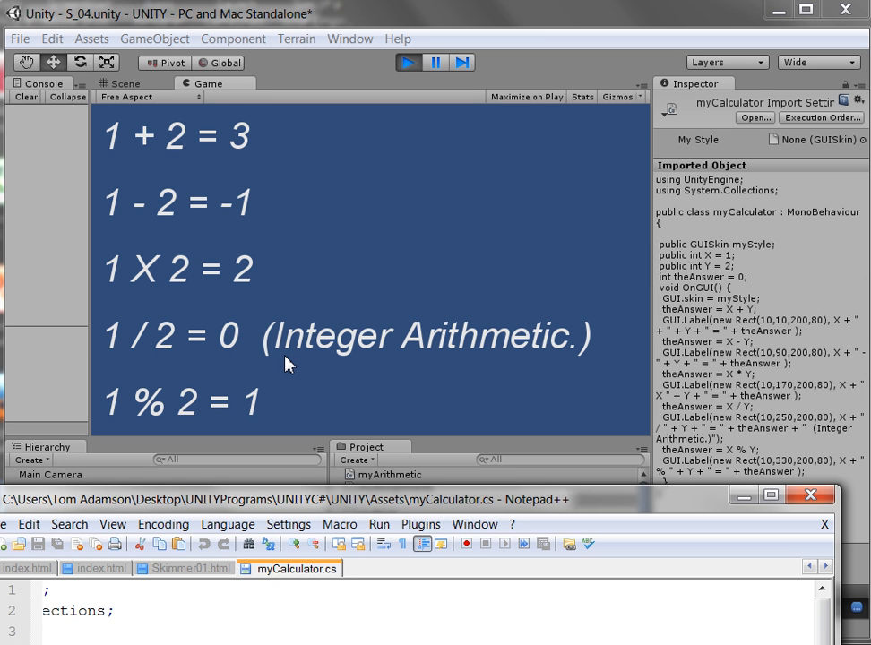
mouse_move(366, 510)
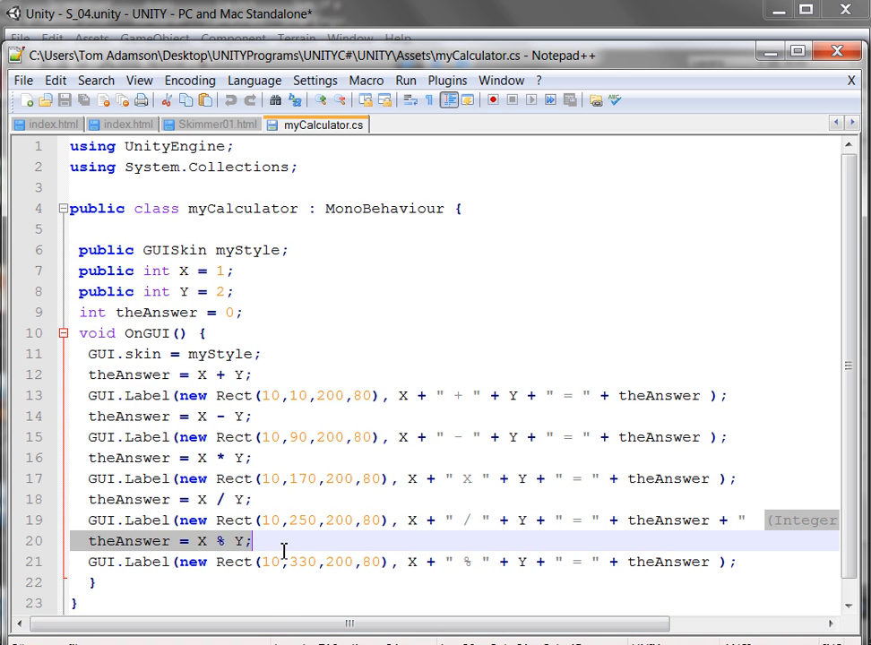
mouse_move(347, 416)
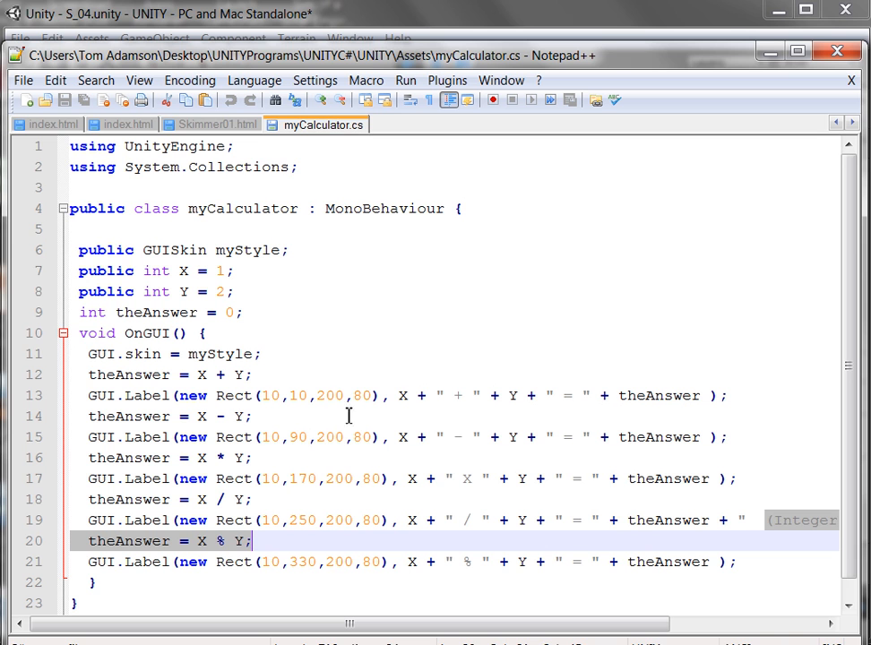